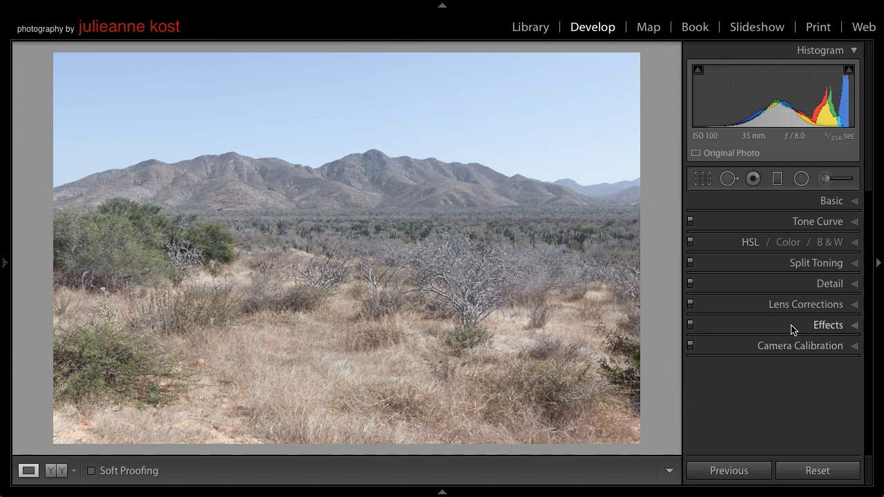
Raise the Effects panel's Dehaze Amount to about +49 on the desert mountain photo.
click(829, 324)
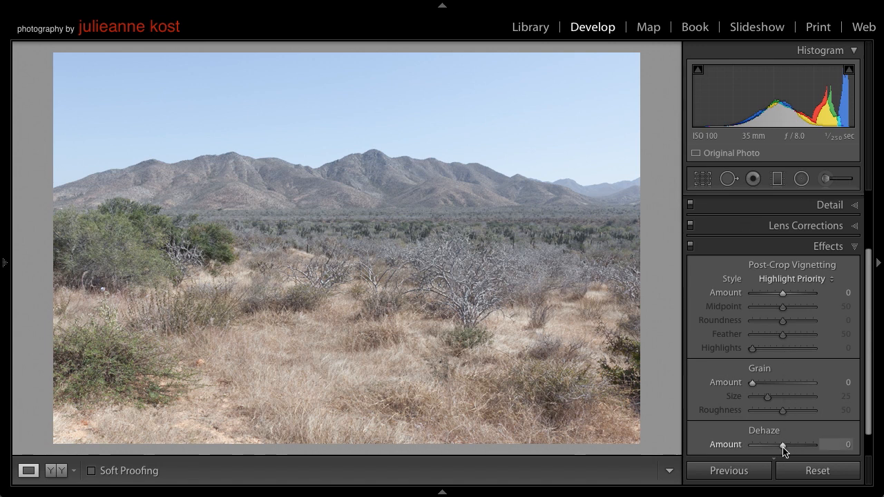
drag(771, 445, 792, 444)
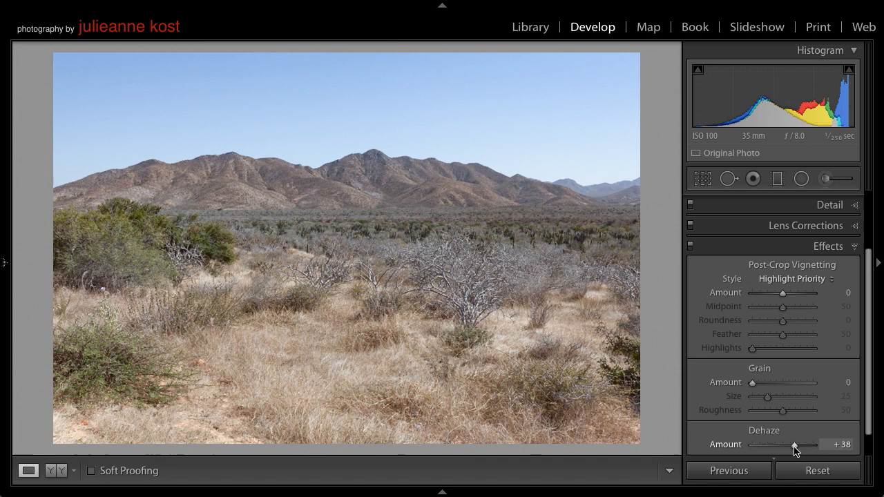
drag(793, 444, 798, 444)
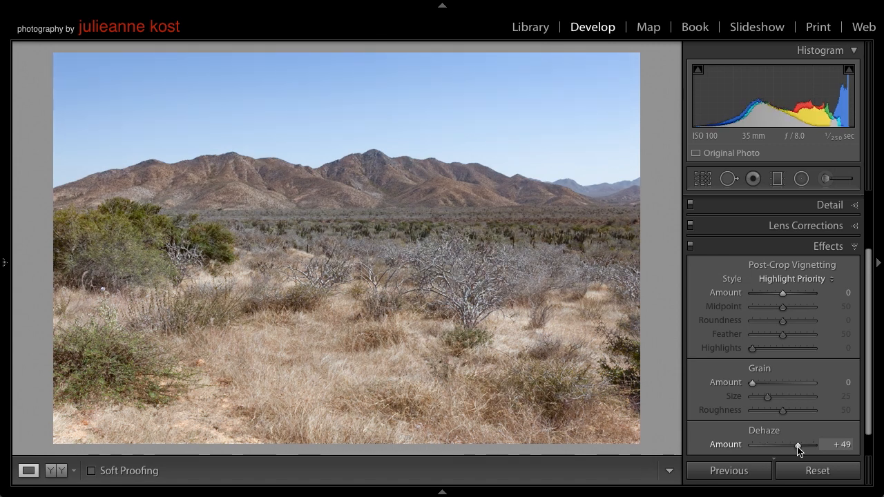
drag(798, 445, 803, 445)
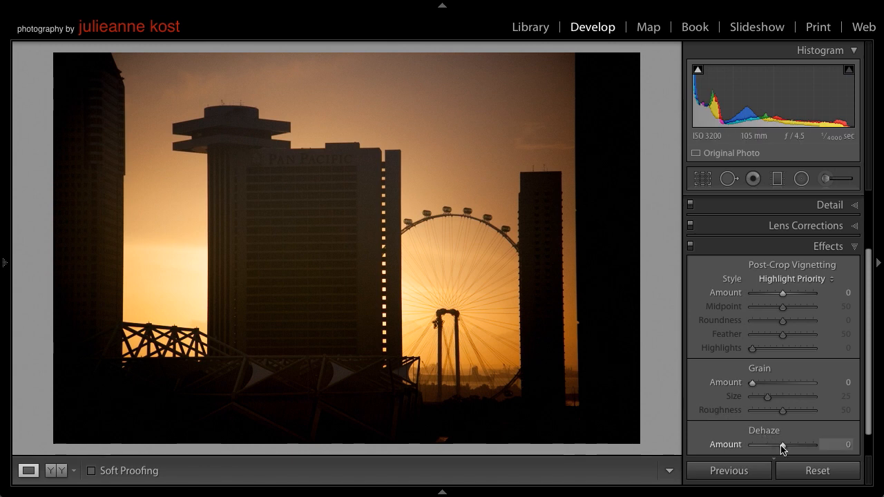
Push Dehaze up to about +72, then pull it down to about -54 for a hazier orange glow.
drag(780, 445, 800, 445)
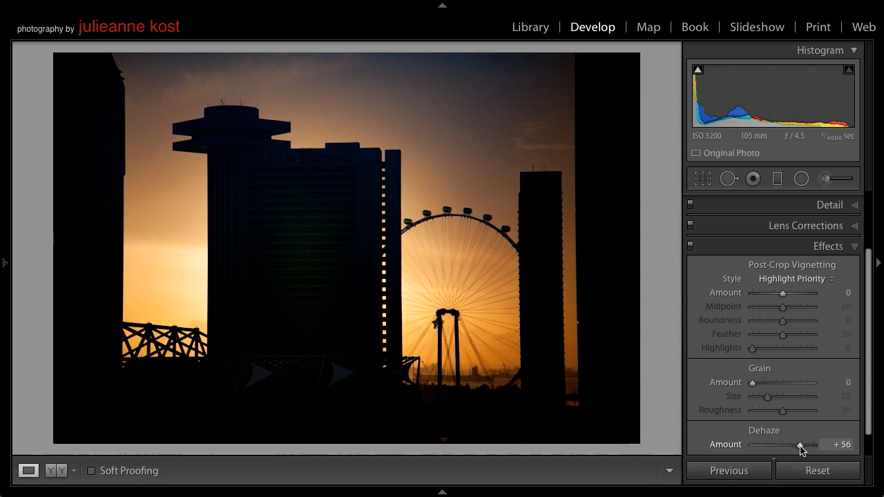
drag(798, 445, 809, 445)
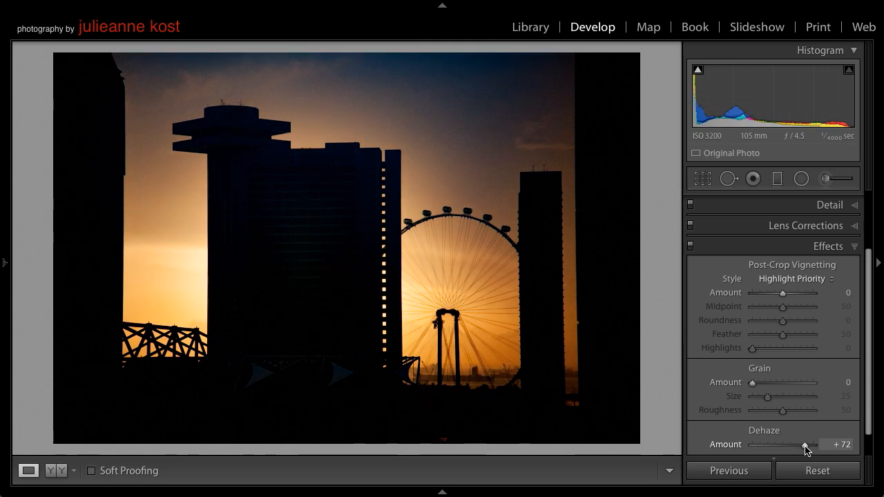
drag(808, 444, 785, 445)
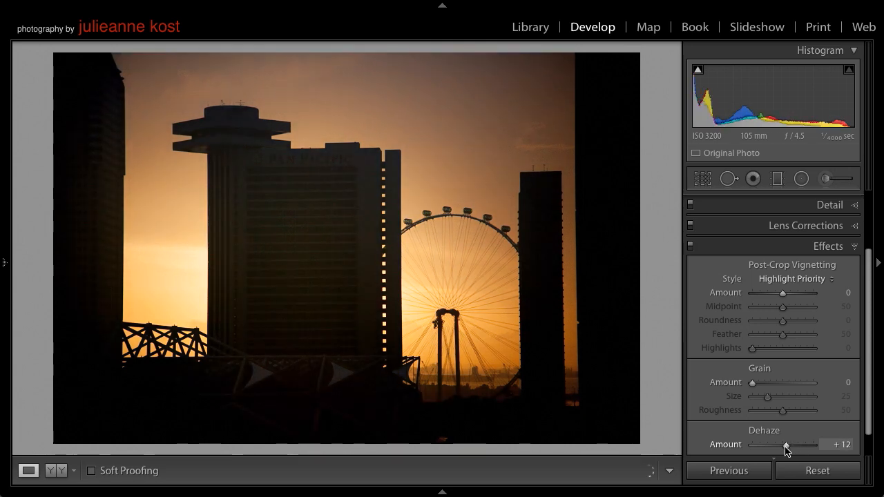
drag(786, 444, 764, 445)
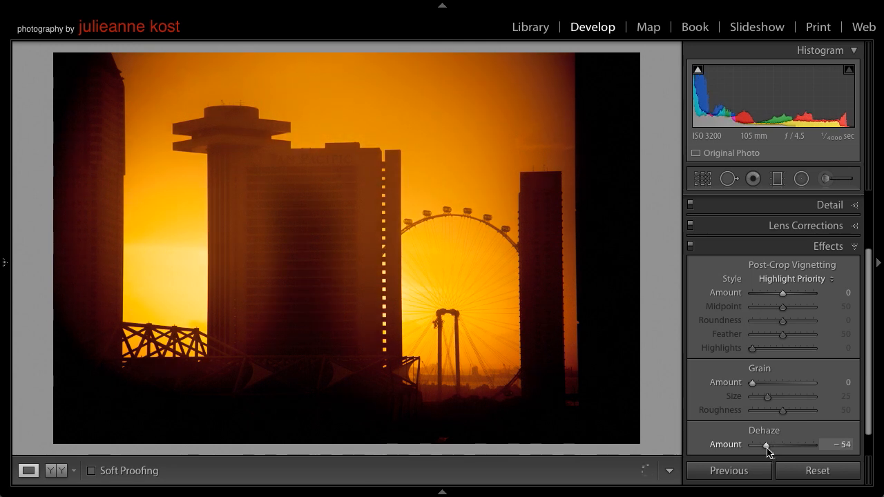
drag(762, 445, 748, 445)
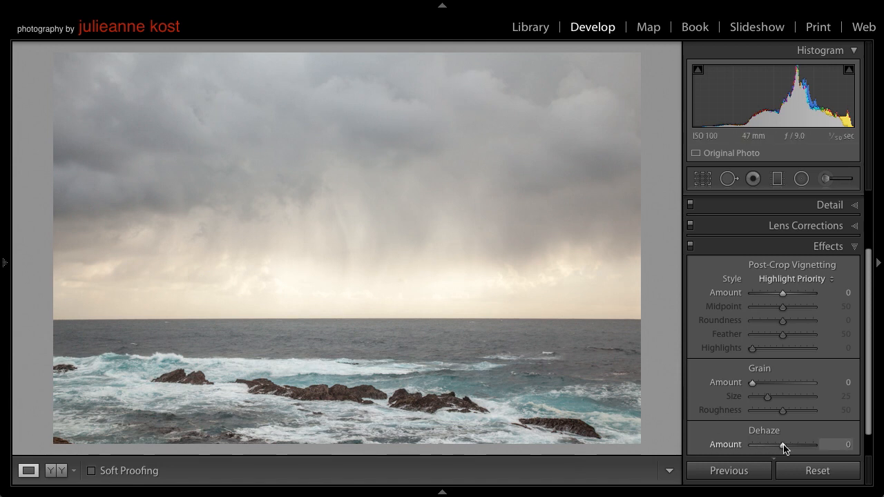
drag(758, 445, 804, 444)
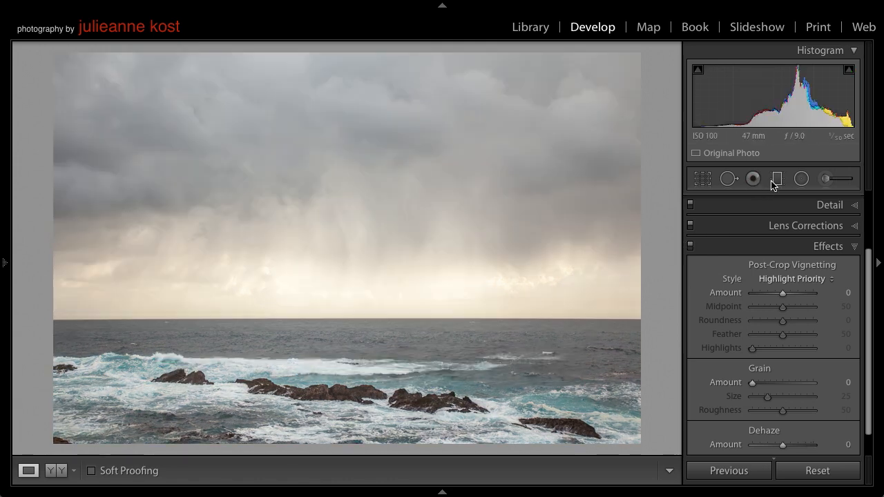
Apply a Graduated Filter with Dehaze 88 dragged from the sky down to the horizon.
click(775, 178)
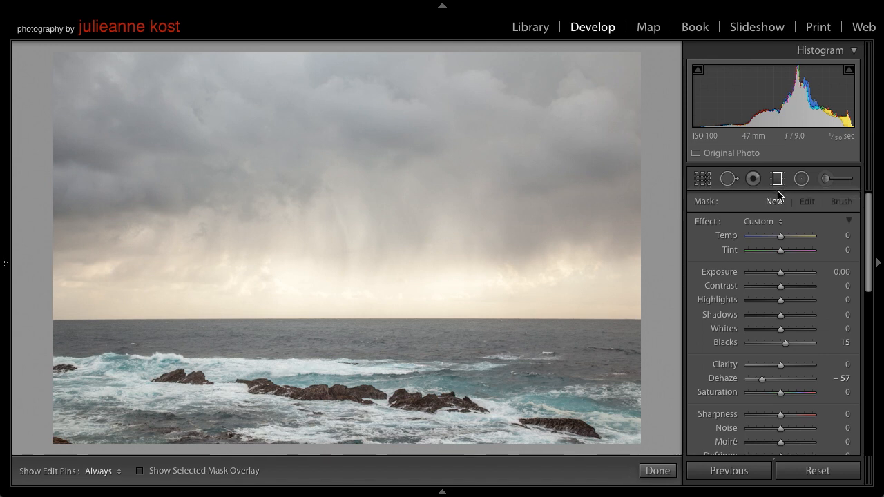
drag(762, 378, 786, 378)
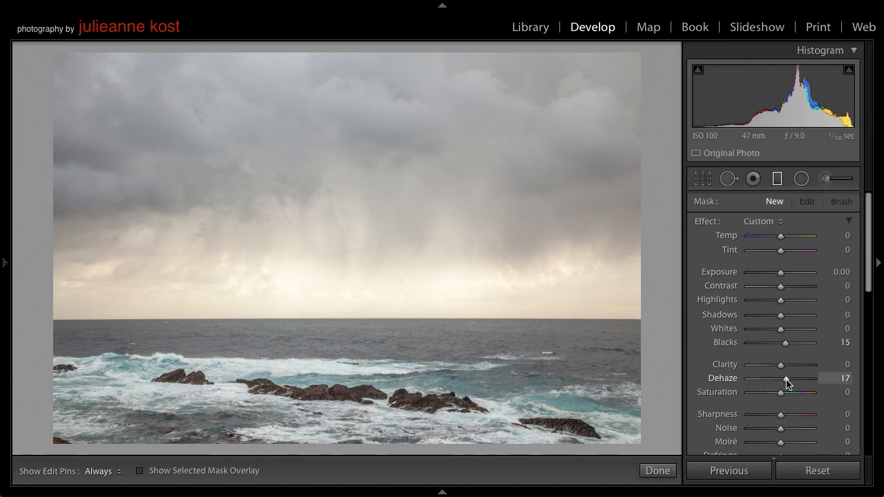
drag(786, 378, 809, 379)
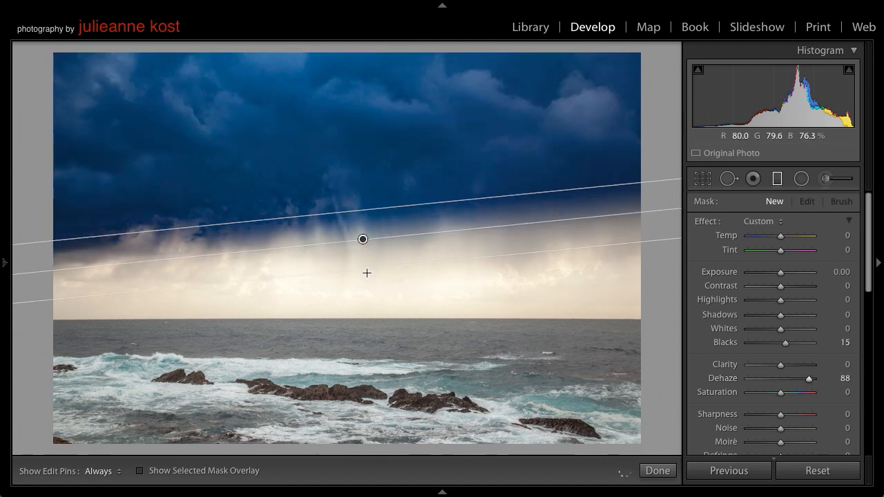
drag(362, 239, 359, 284)
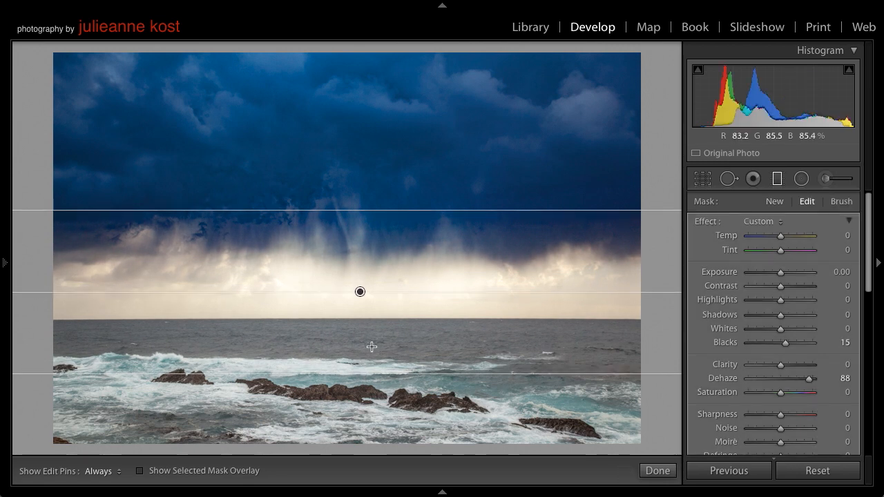
mouse_move(323, 135)
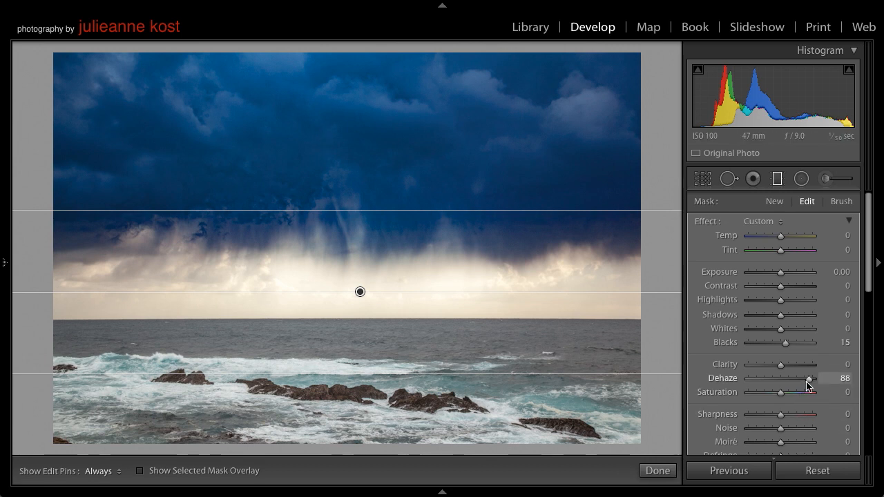
Lower the filter's Dehaze to 63 and its Saturation to -19.
drag(809, 378, 803, 379)
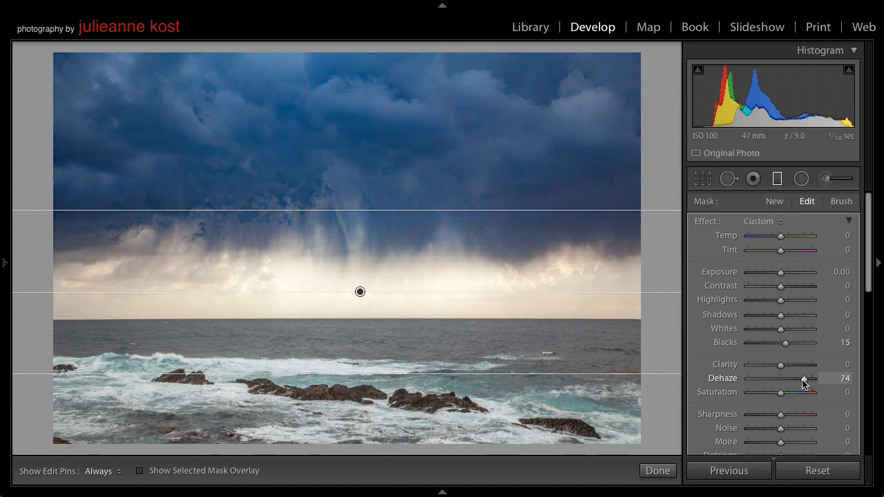
drag(780, 392, 773, 392)
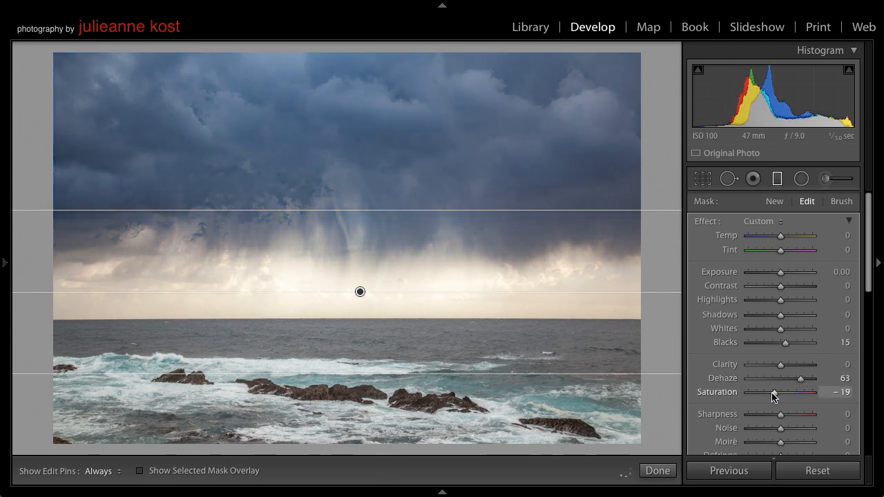
drag(784, 393, 766, 392)
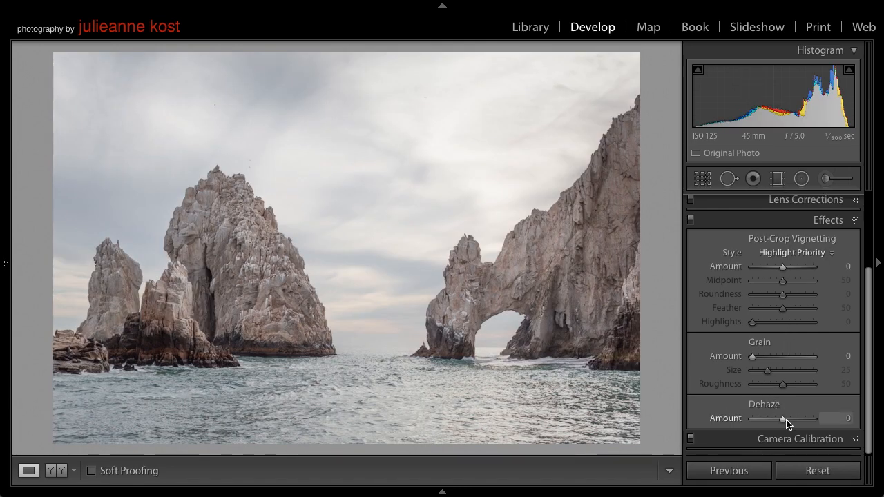
Raise the global Dehaze Amount to about +83 on the rock arch seascape.
drag(783, 418, 815, 418)
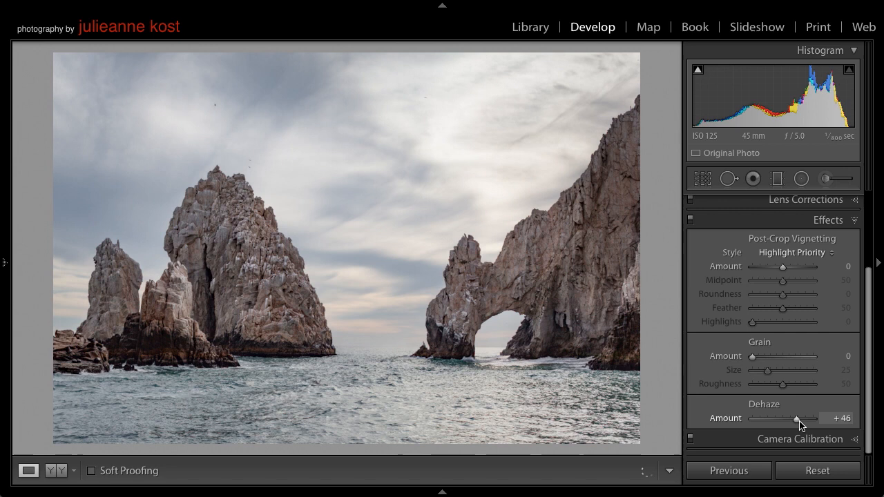
drag(796, 417, 808, 417)
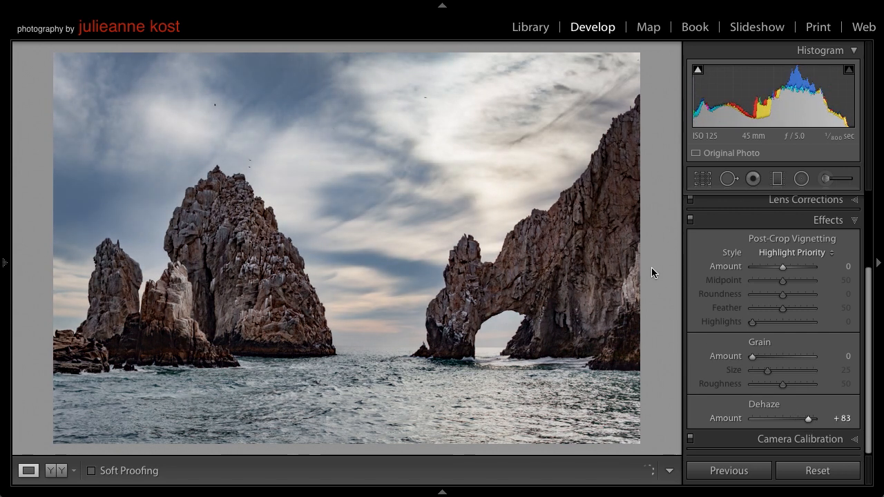
mouse_move(533, 274)
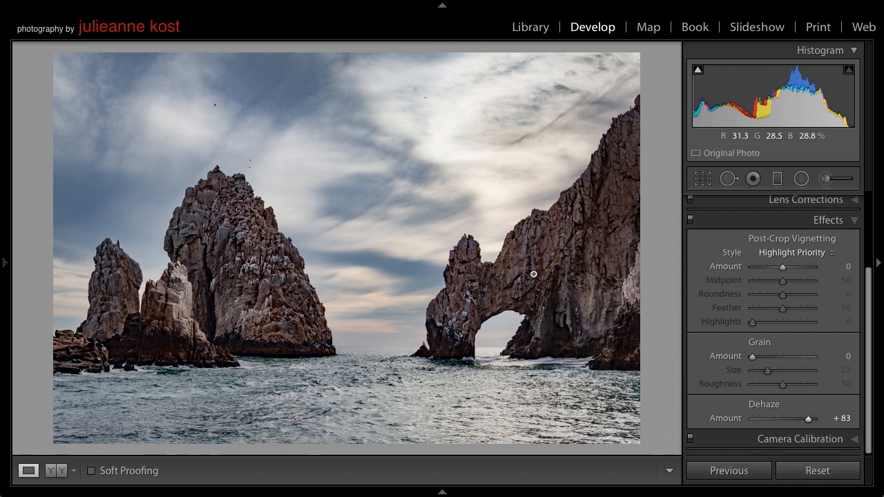
mouse_move(604, 262)
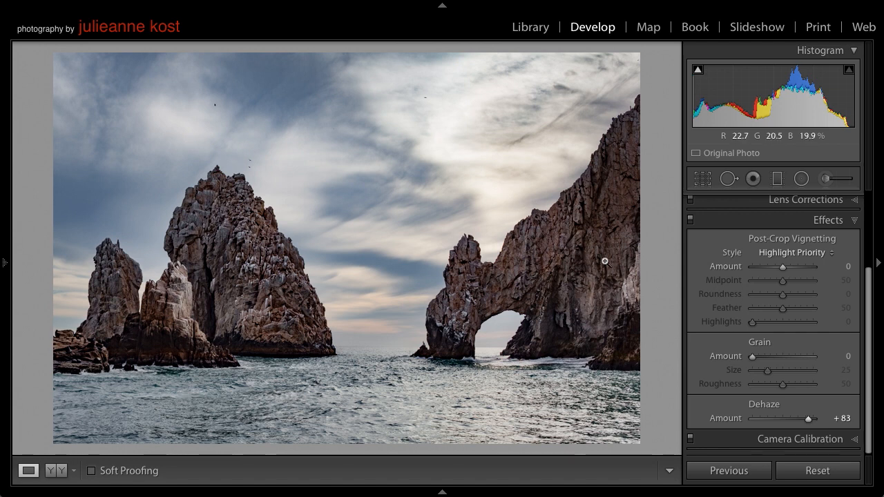
Paint an Adjustment Brush with Dehaze -73 and Auto Mask over the right-hand rock arch.
click(825, 178)
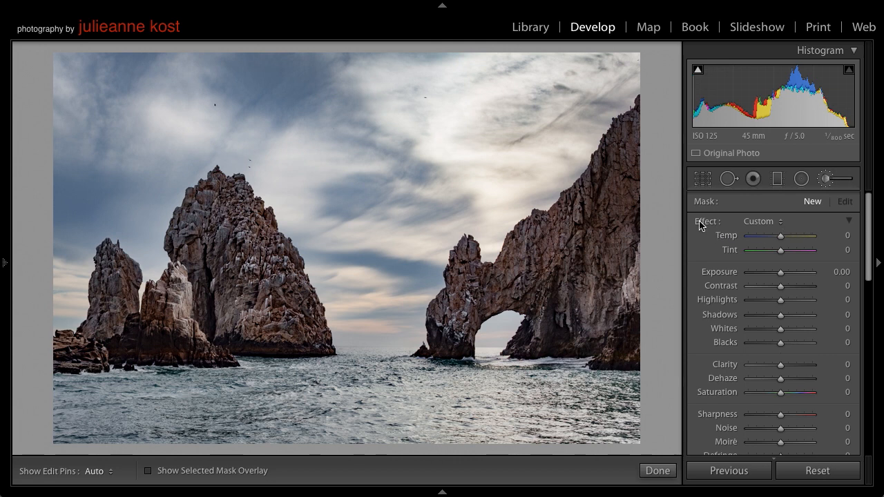
drag(781, 378, 776, 379)
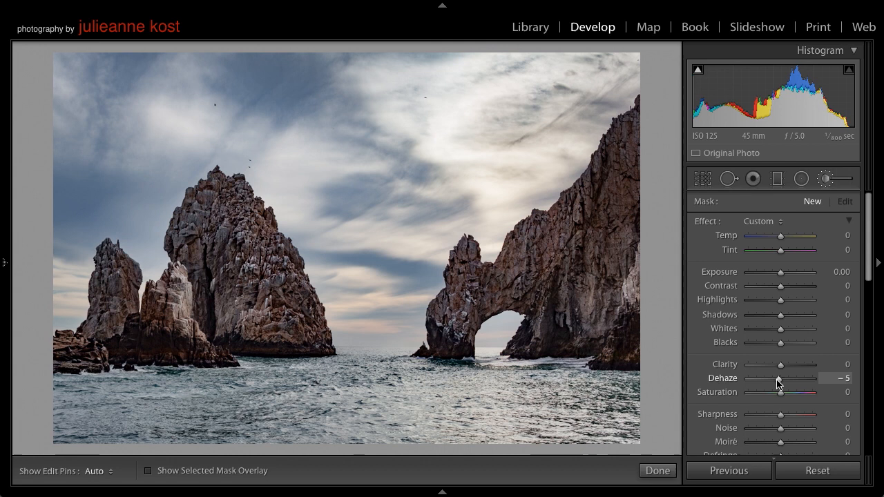
drag(779, 378, 753, 378)
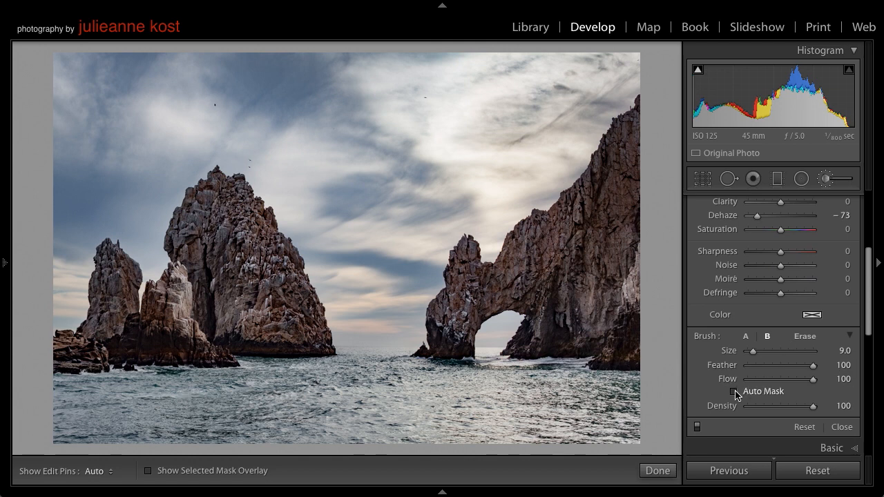
click(735, 391)
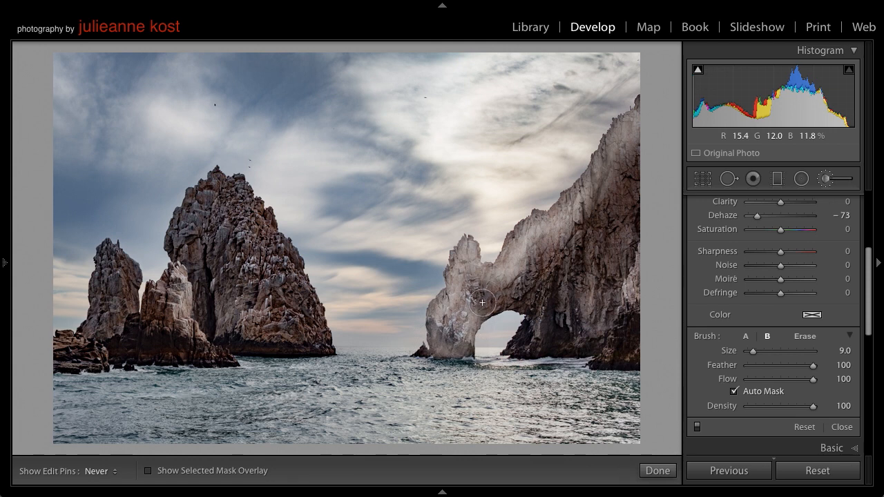
drag(482, 302, 519, 341)
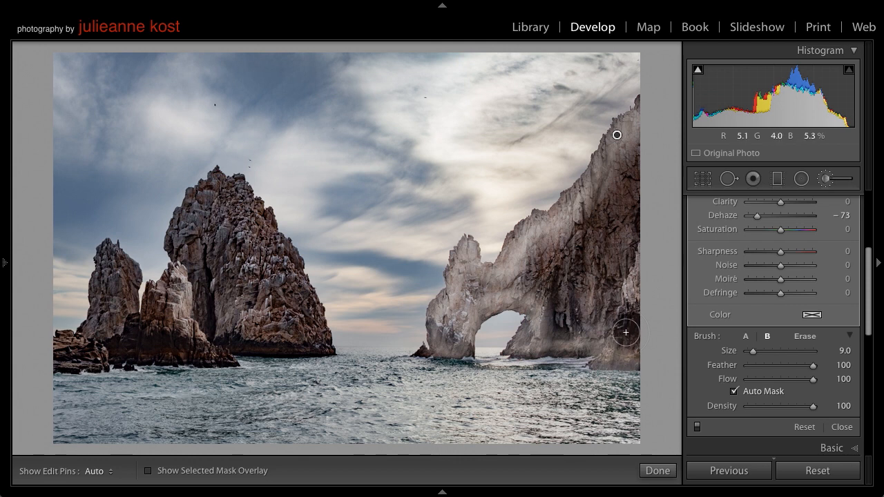
Paint the arch's interior rock with Auto Mask off, then re-enable Auto Mask.
click(735, 391)
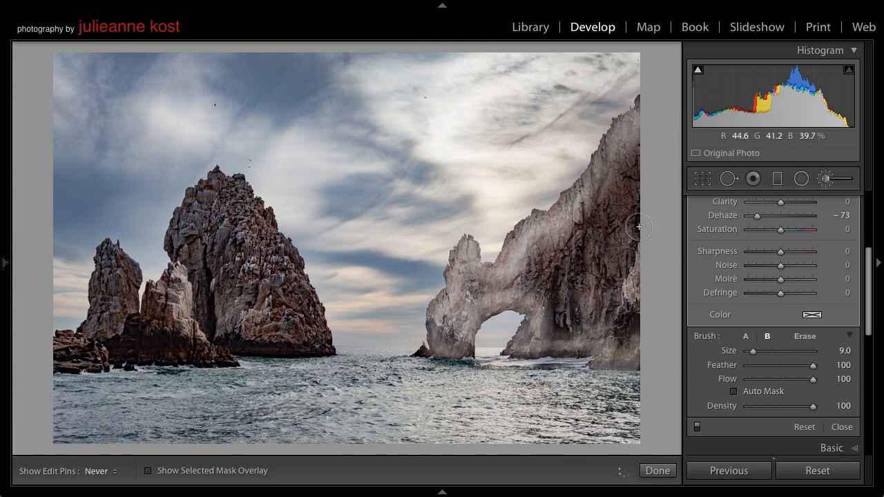
drag(638, 226, 536, 259)
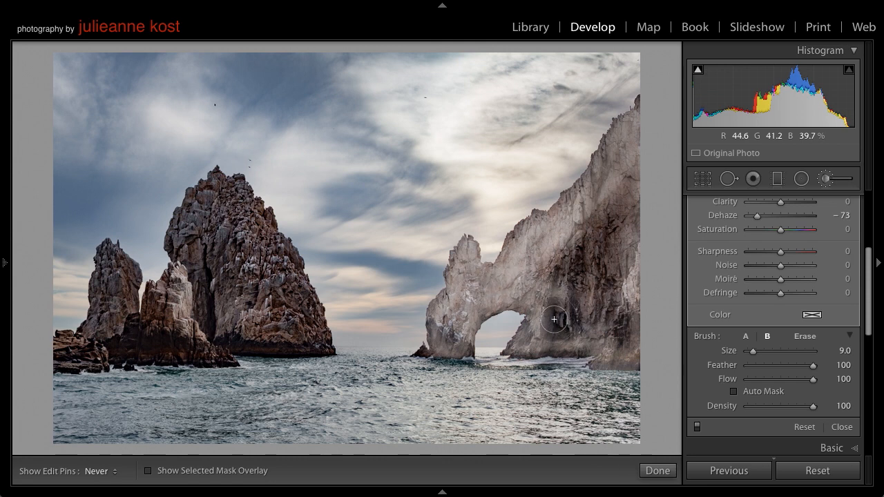
mouse_move(569, 265)
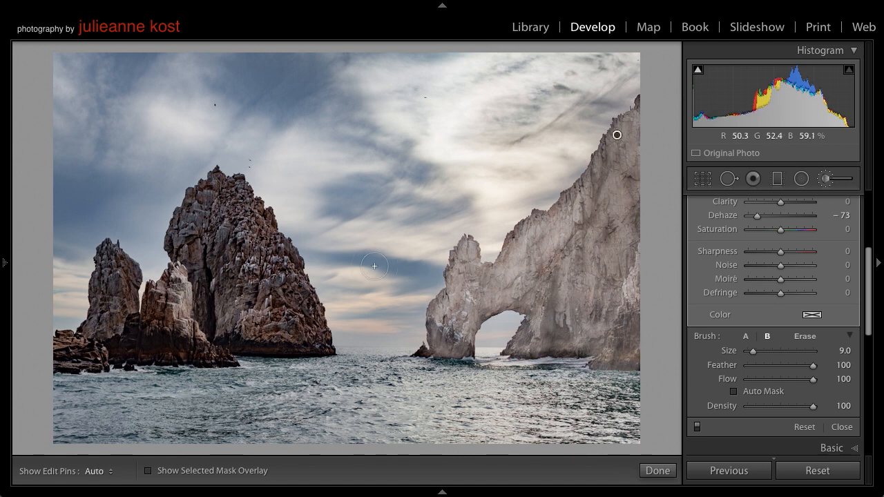
click(733, 390)
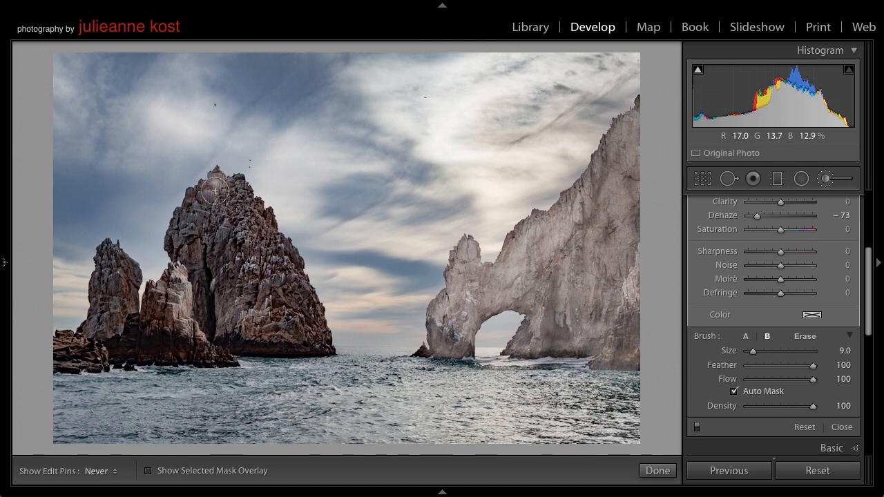
Brush the -73 Dehaze adjustment over the left rocks, leftmost spire and tall central rock.
drag(215, 190, 187, 269)
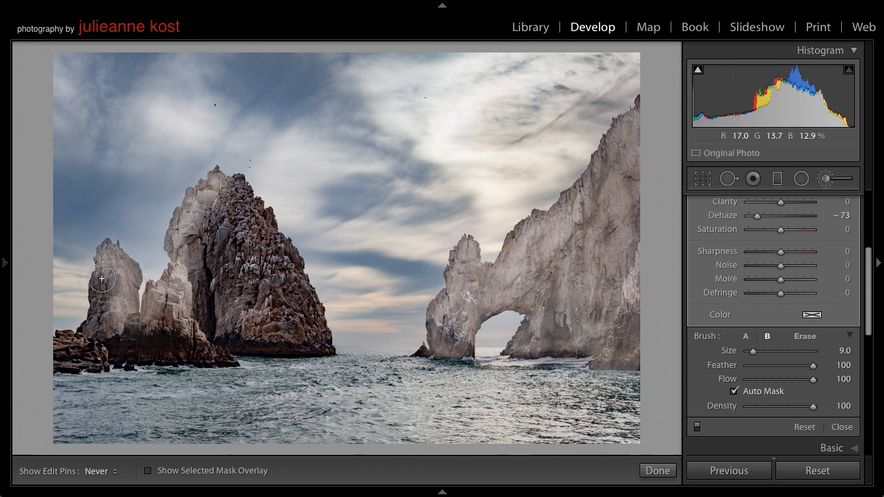
drag(102, 279, 67, 359)
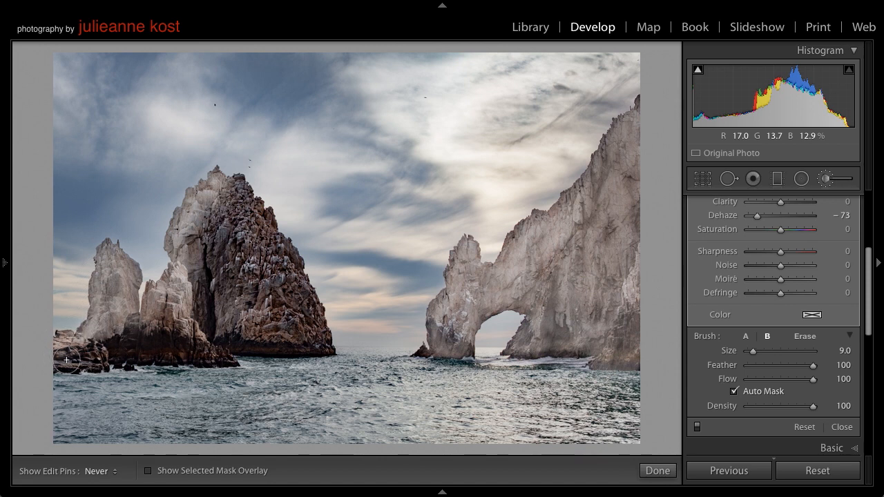
drag(67, 359, 202, 357)
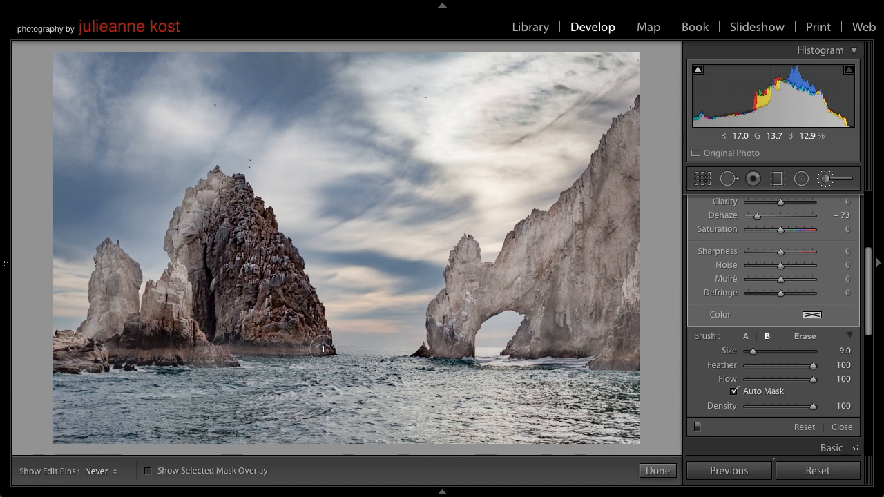
drag(323, 348, 289, 252)
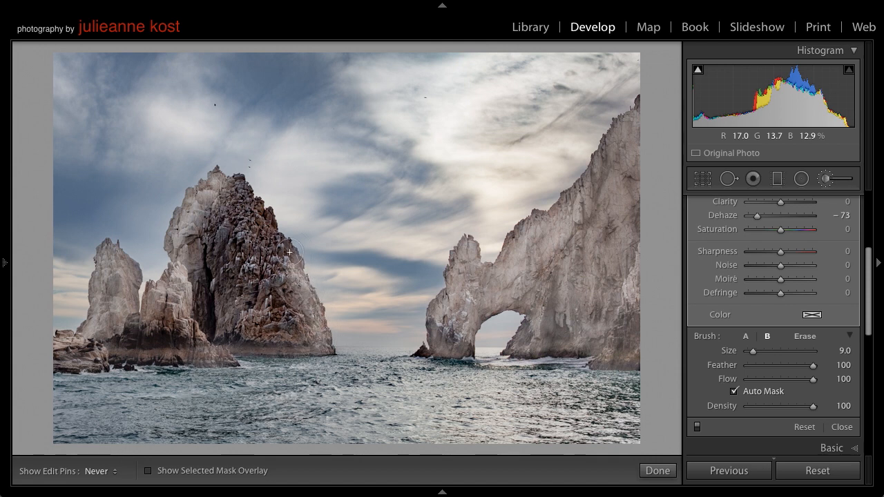
drag(290, 251, 238, 178)
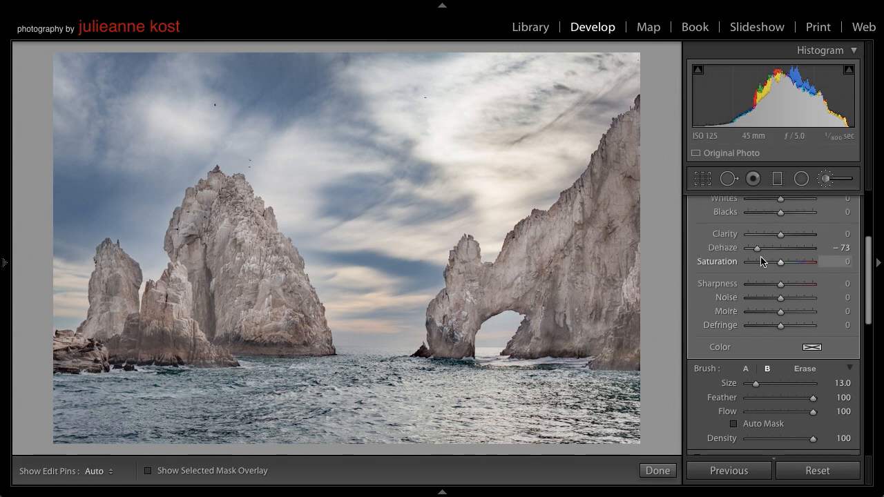
Ease the brush adjustment to Dehaze -36 with Shadows +56 and Blacks +12.
drag(757, 247, 760, 247)
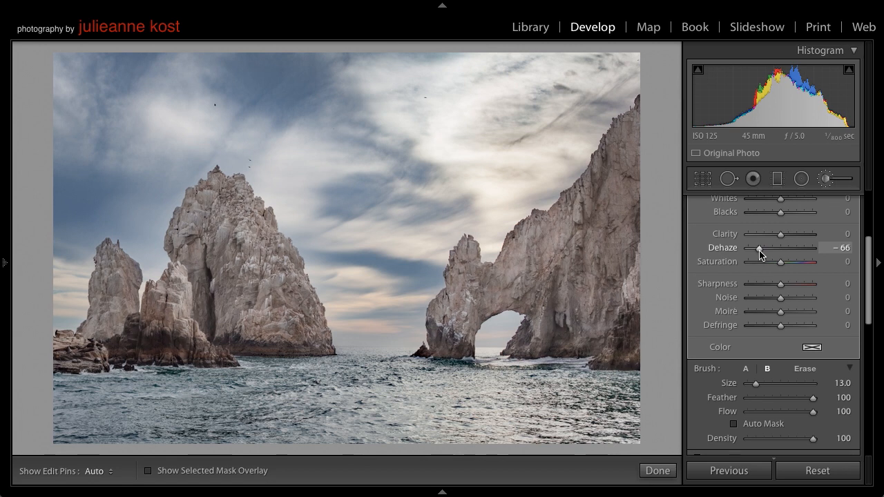
drag(757, 254, 767, 254)
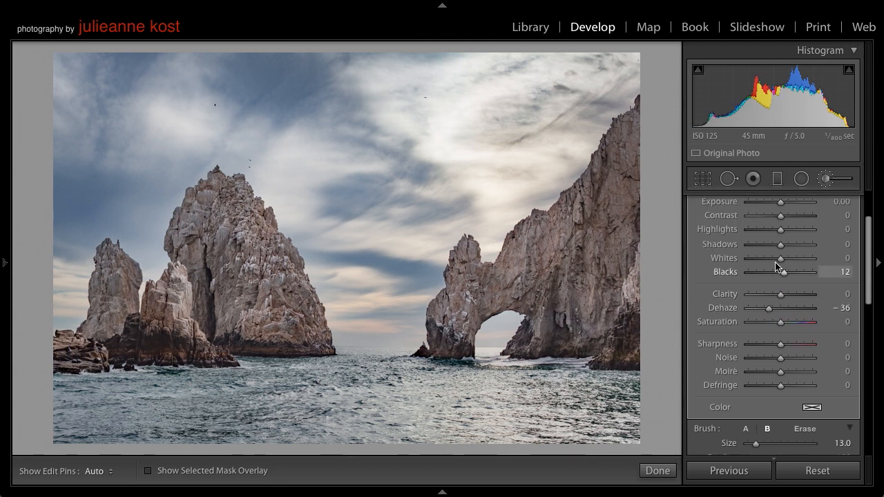
drag(781, 243, 796, 243)
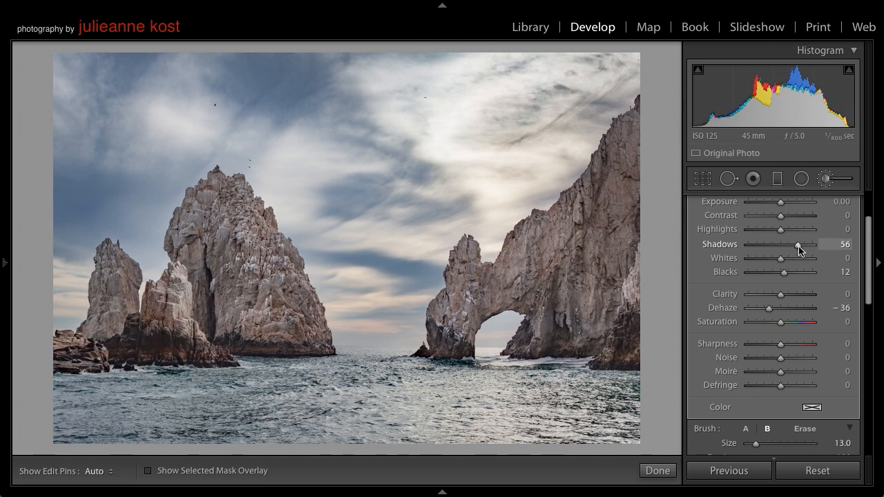
scroll(down, 3)
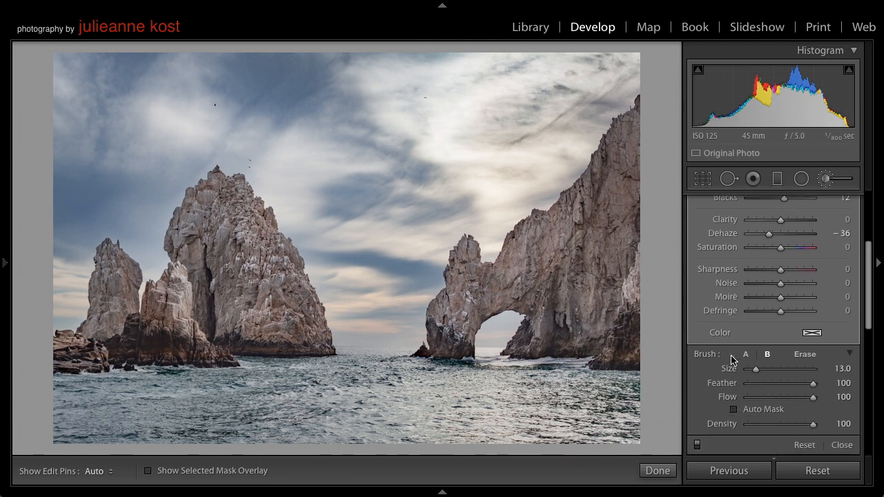
scroll(down, 3)
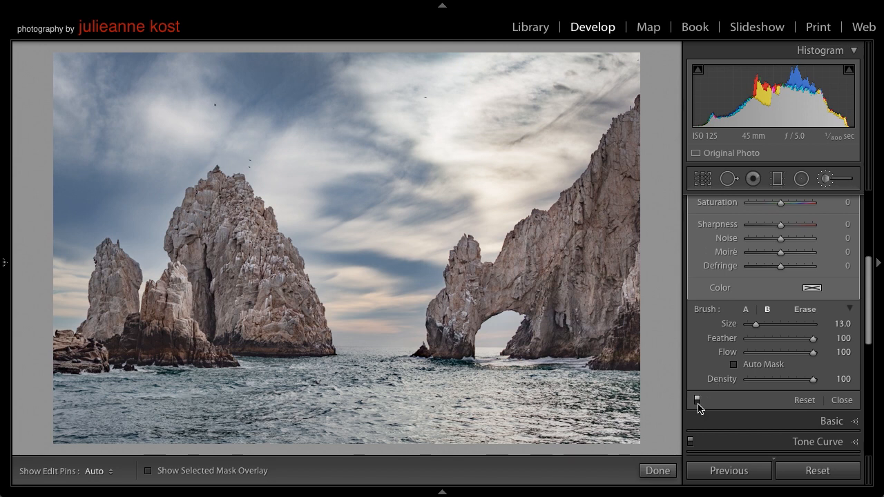